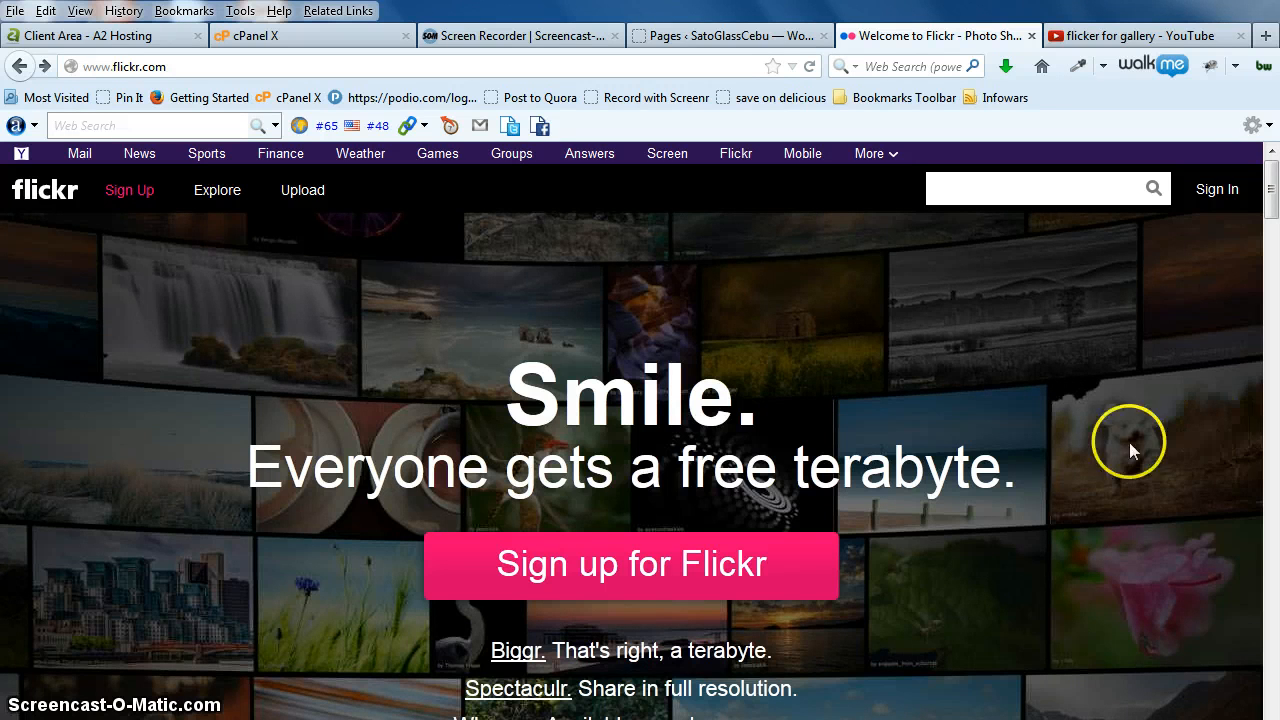
mouse_move(1120, 390)
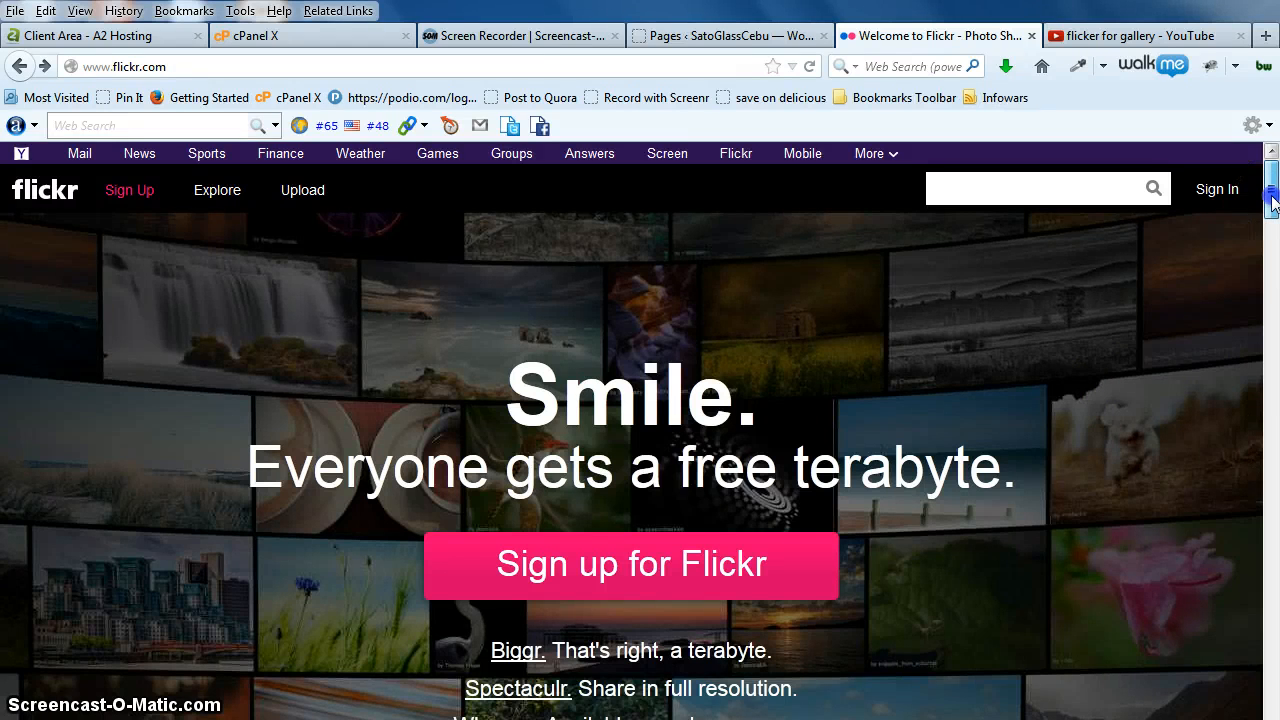
- Try the megapixel slider at 0.0 and 4.0, then set it to 16.0 megapixels for 218,453 photos
scroll("down", 3)
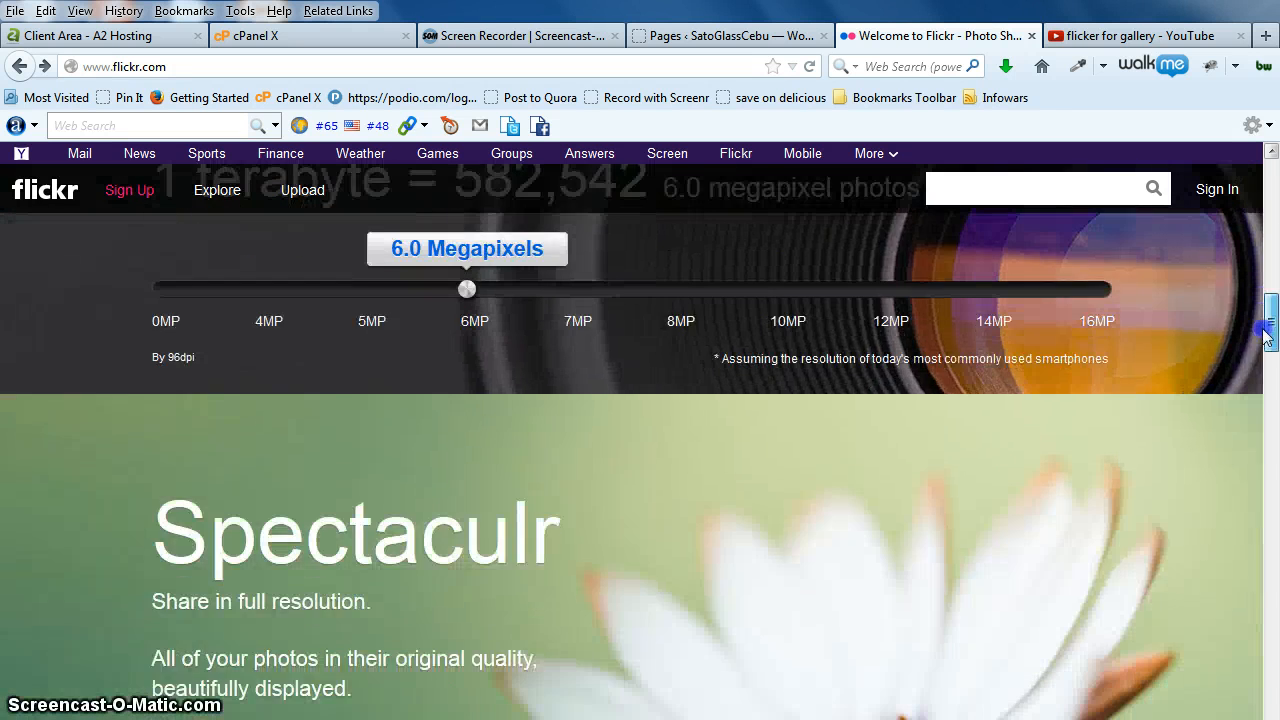
scroll("down", 3)
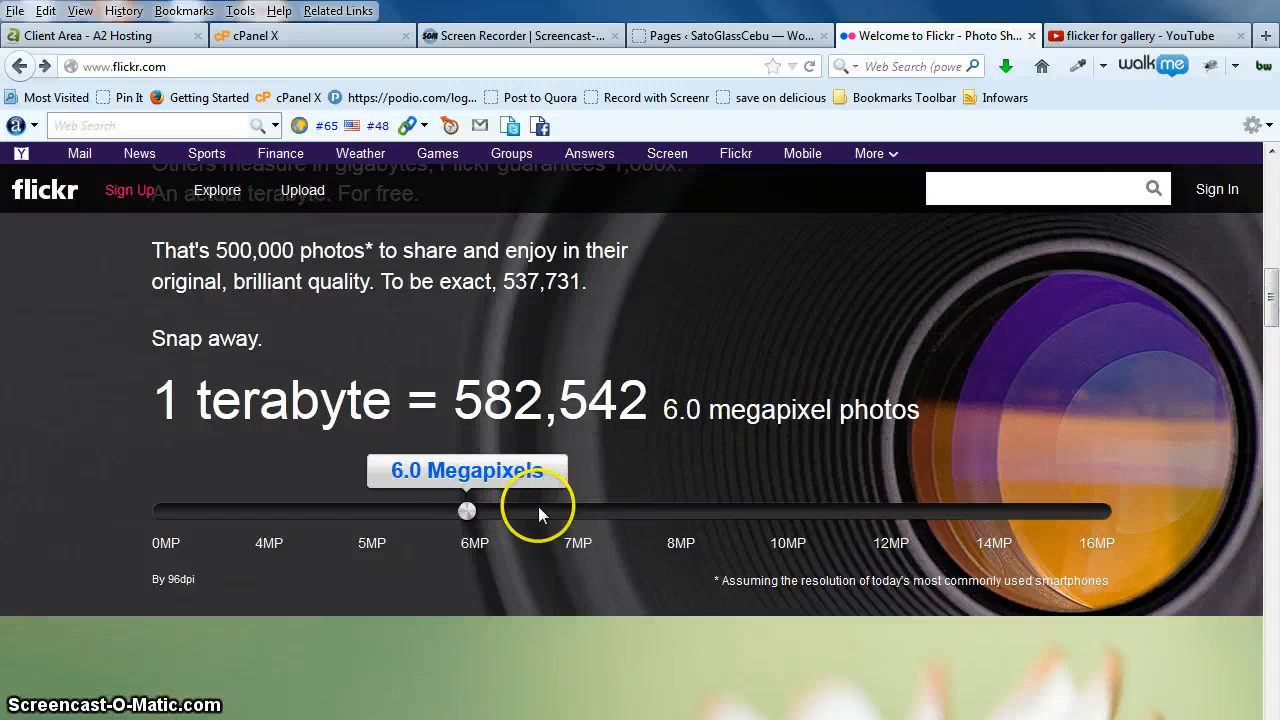
left_click_drag(468, 512, 150, 512)
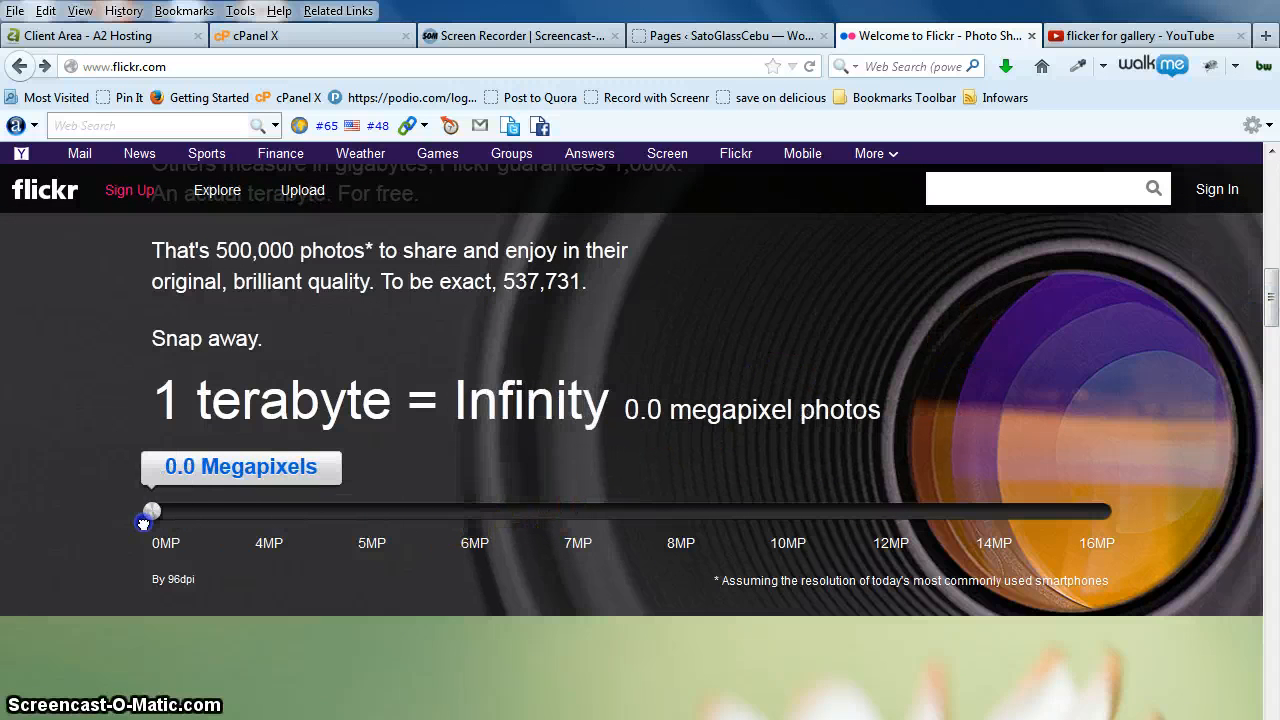
left_click_drag(150, 512, 272, 512)
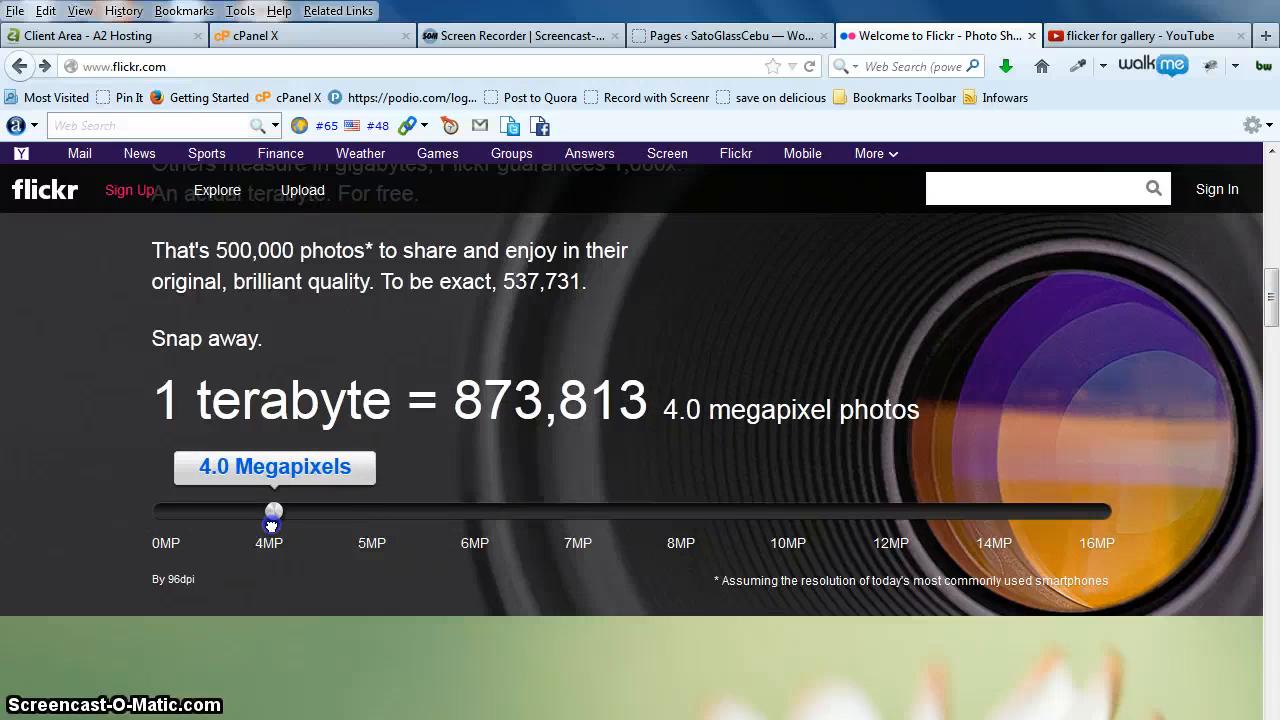
left_click_drag(272, 512, 1110, 512)
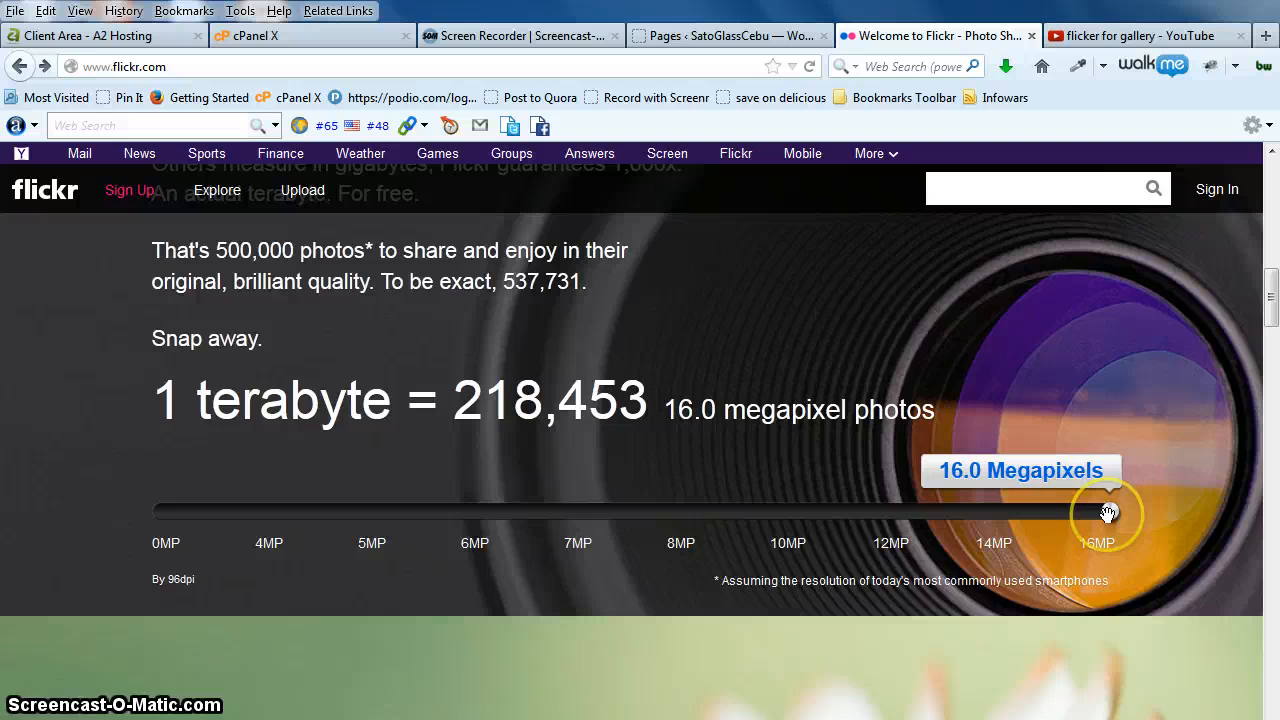
- Slide through 0.0, 1.0, 5.0, 4.0 and 5.5 megapixels, settling at 6.0 for 582,542 photos
left_click_drag(1108, 512, 152, 512)
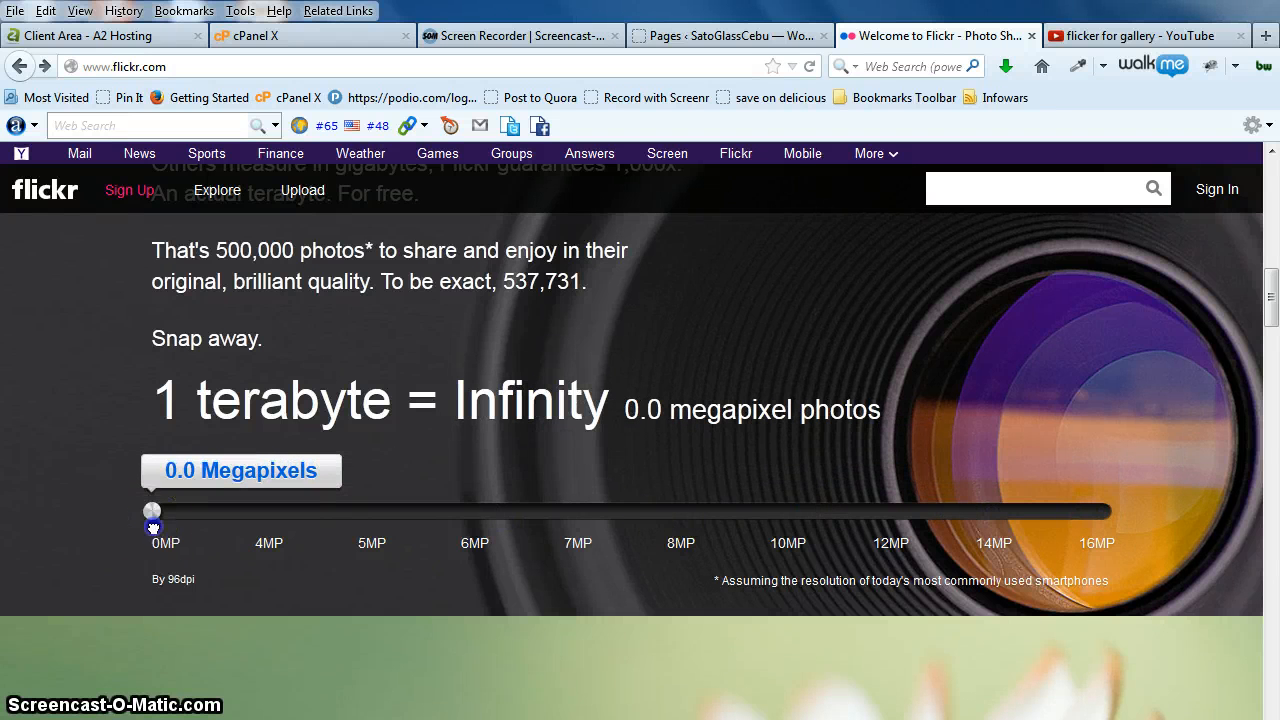
left_click_drag(152, 512, 178, 512)
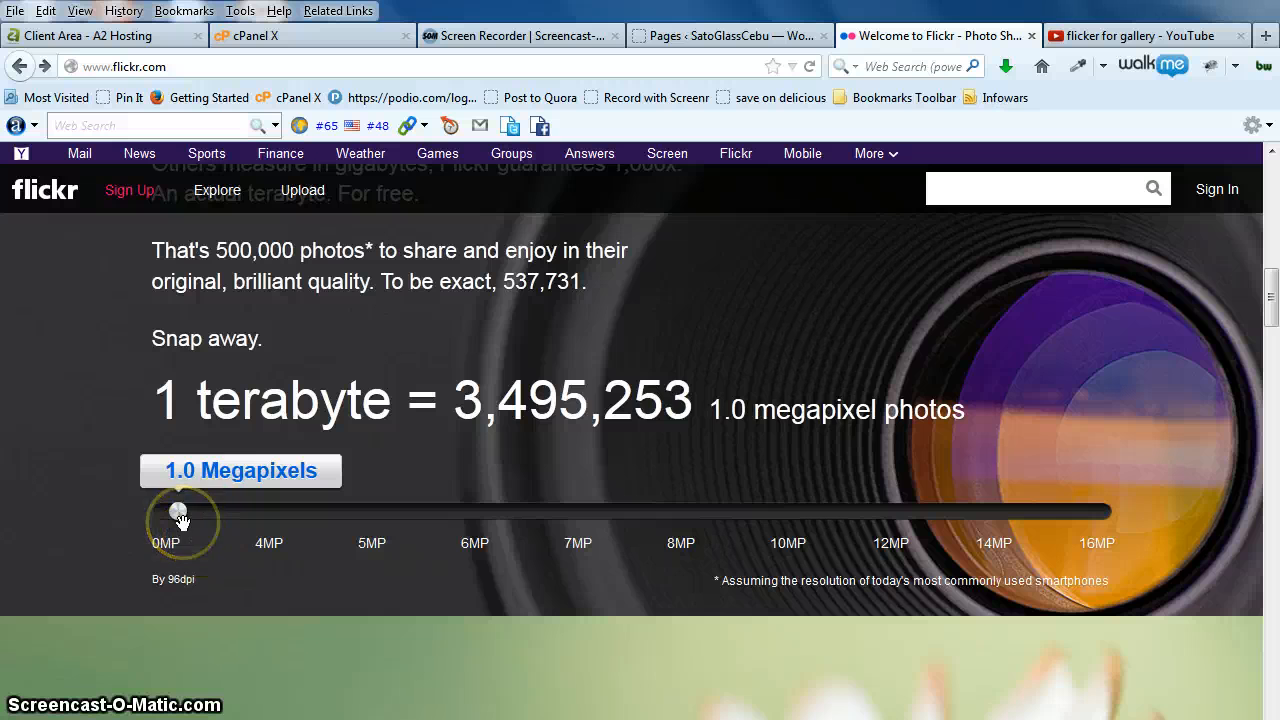
left_click_drag(178, 512, 386, 512)
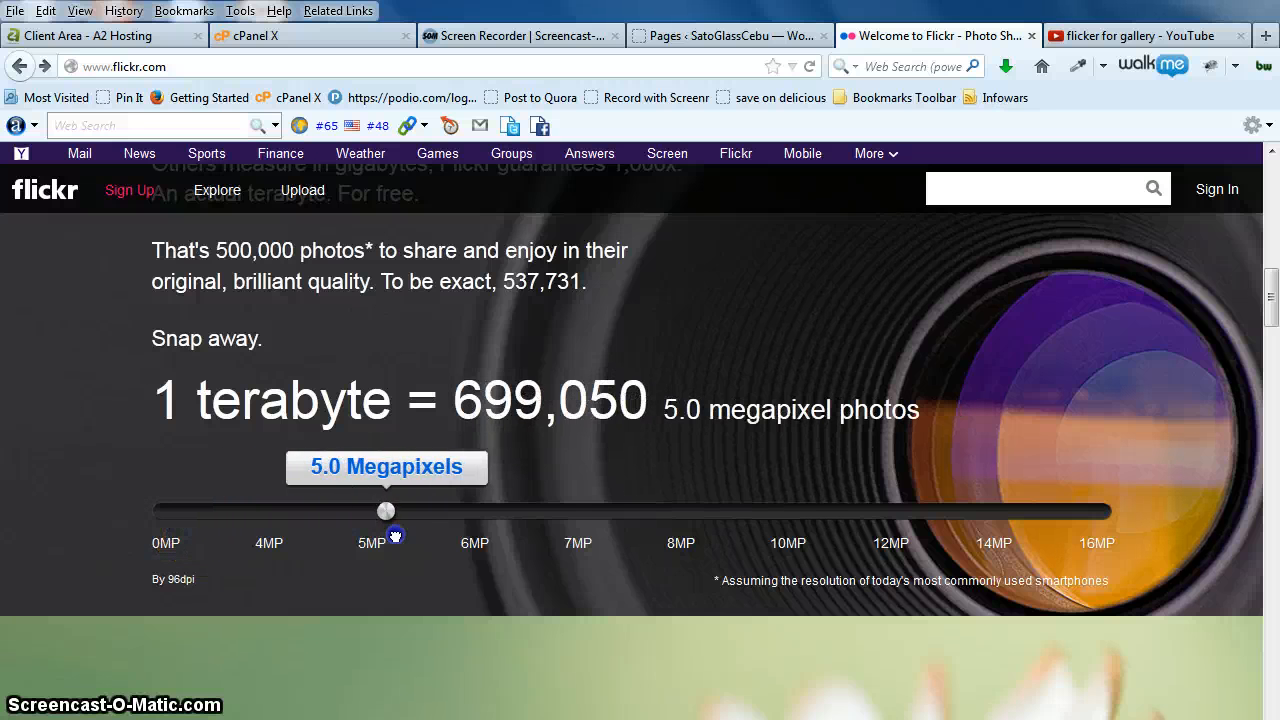
left_click_drag(386, 510, 272, 510)
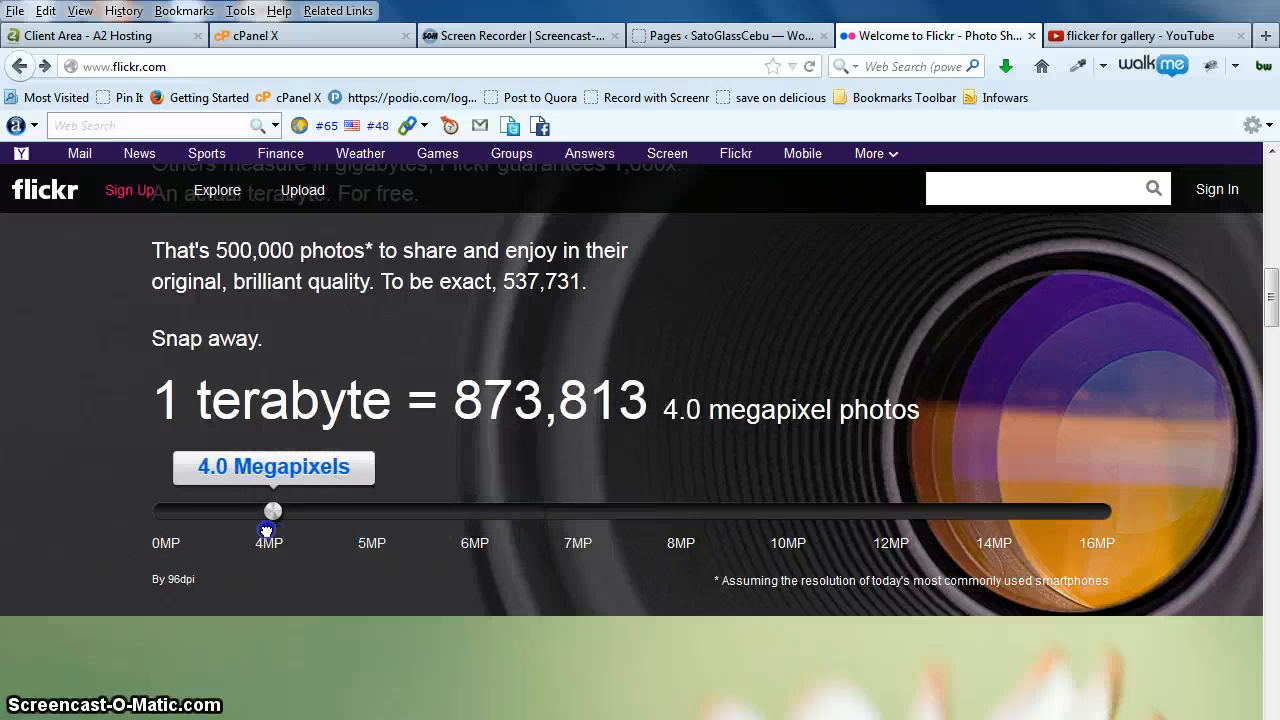
left_click_drag(272, 512, 420, 512)
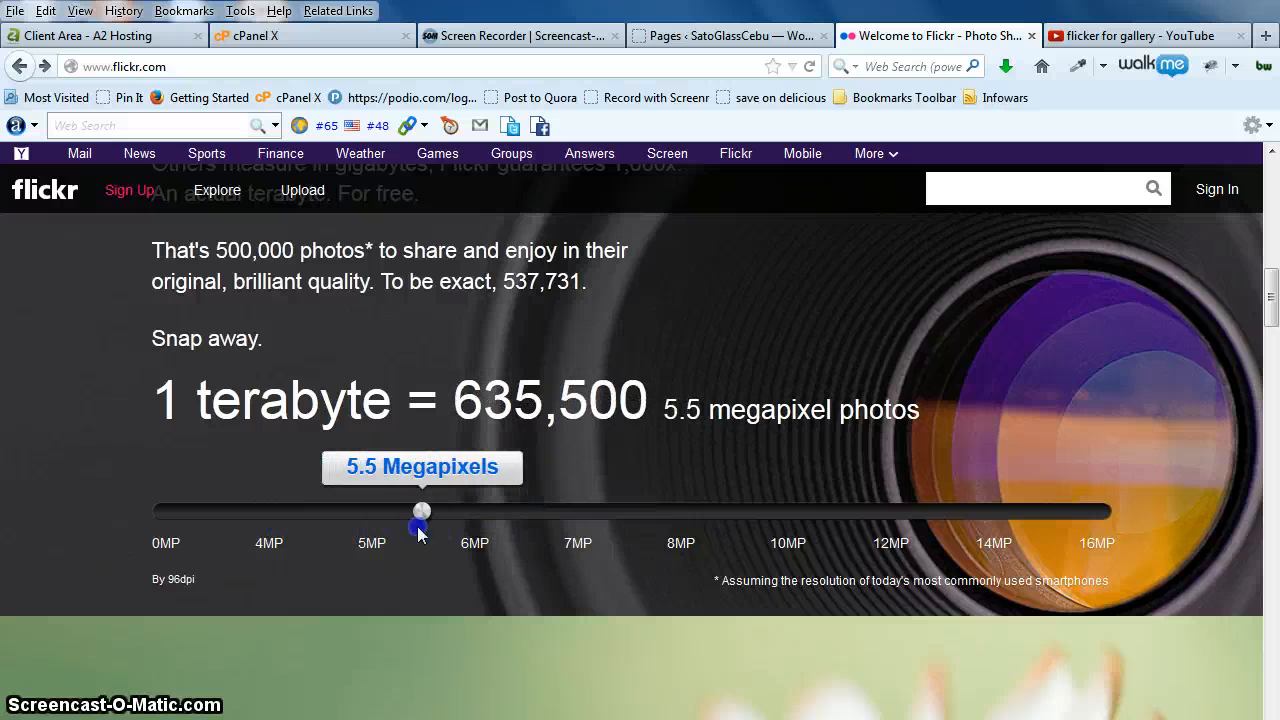
left_click_drag(420, 512, 470, 512)
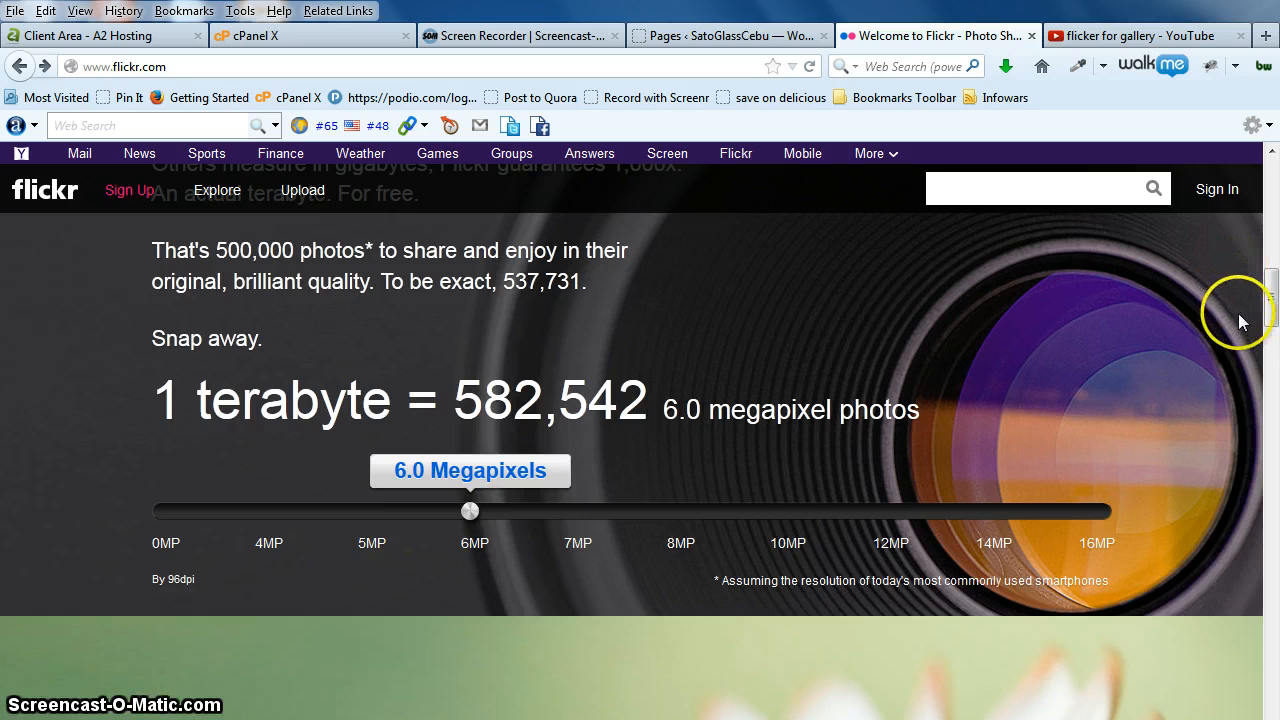
mouse_move(364, 570)
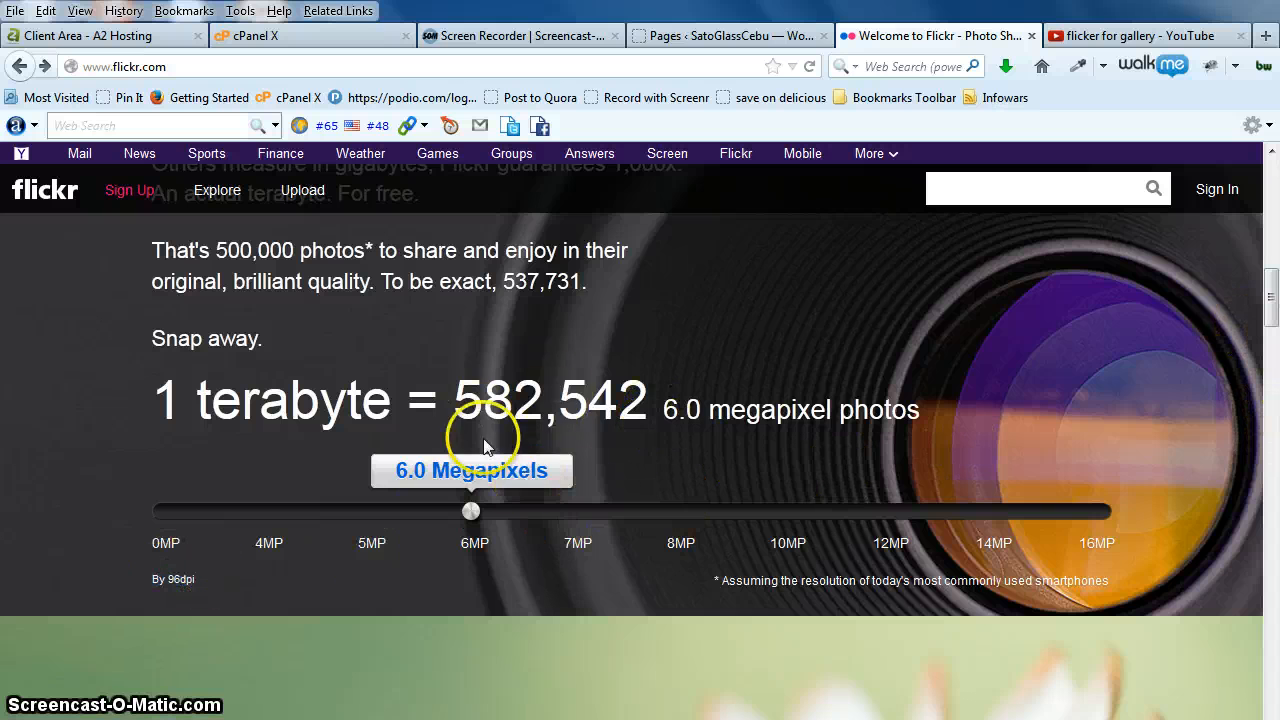
mouse_move(1100, 420)
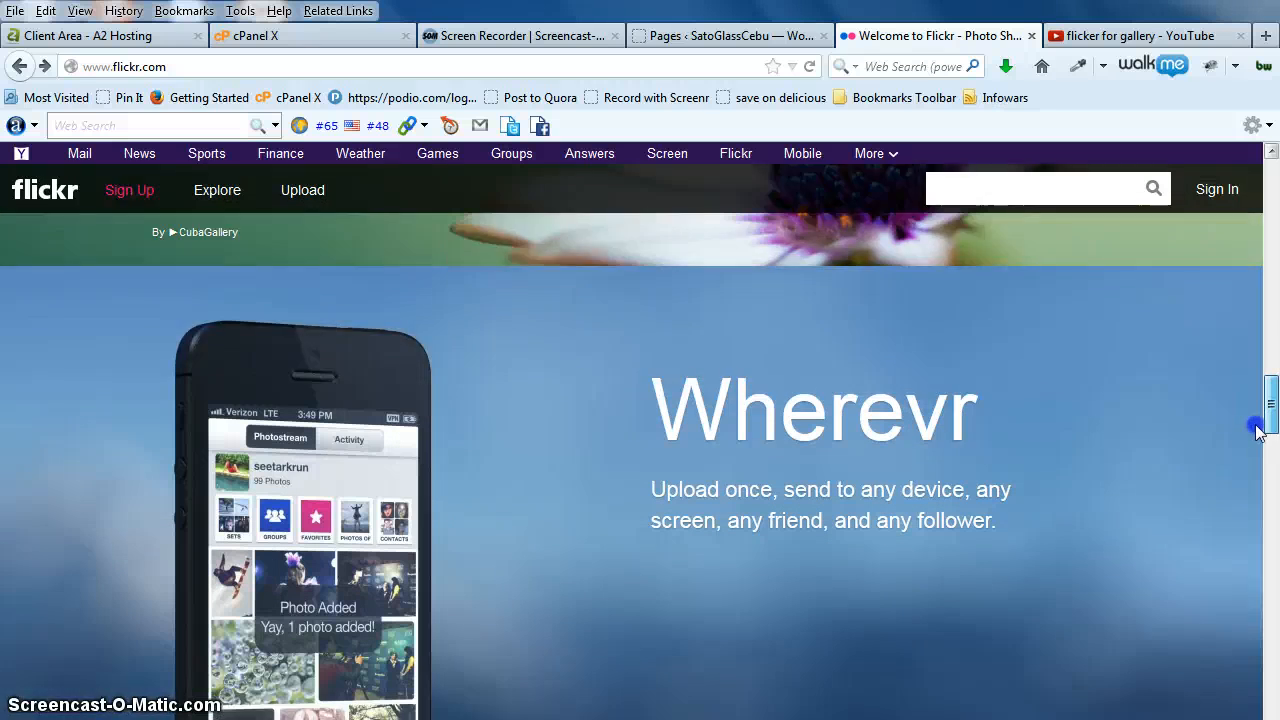
- Scroll through the homepage photo grid down to the Sign up for Flickr banner
scroll("down", 3)
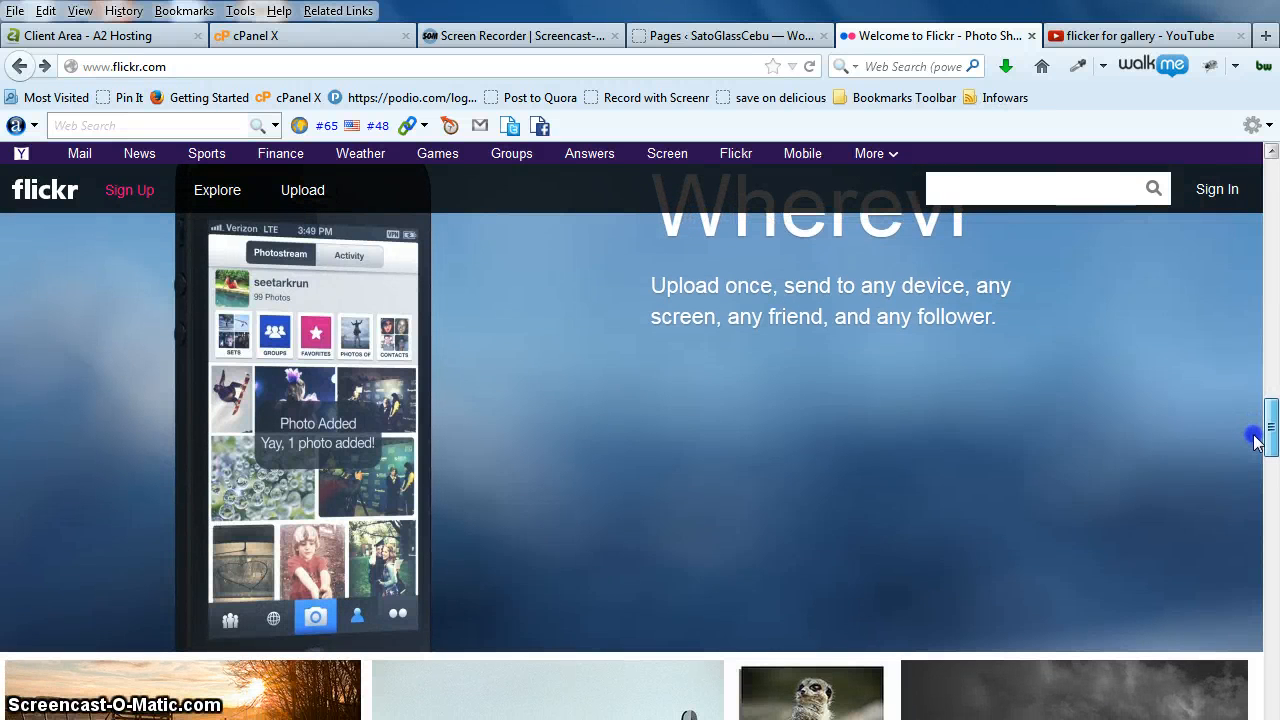
scroll("down", 3)
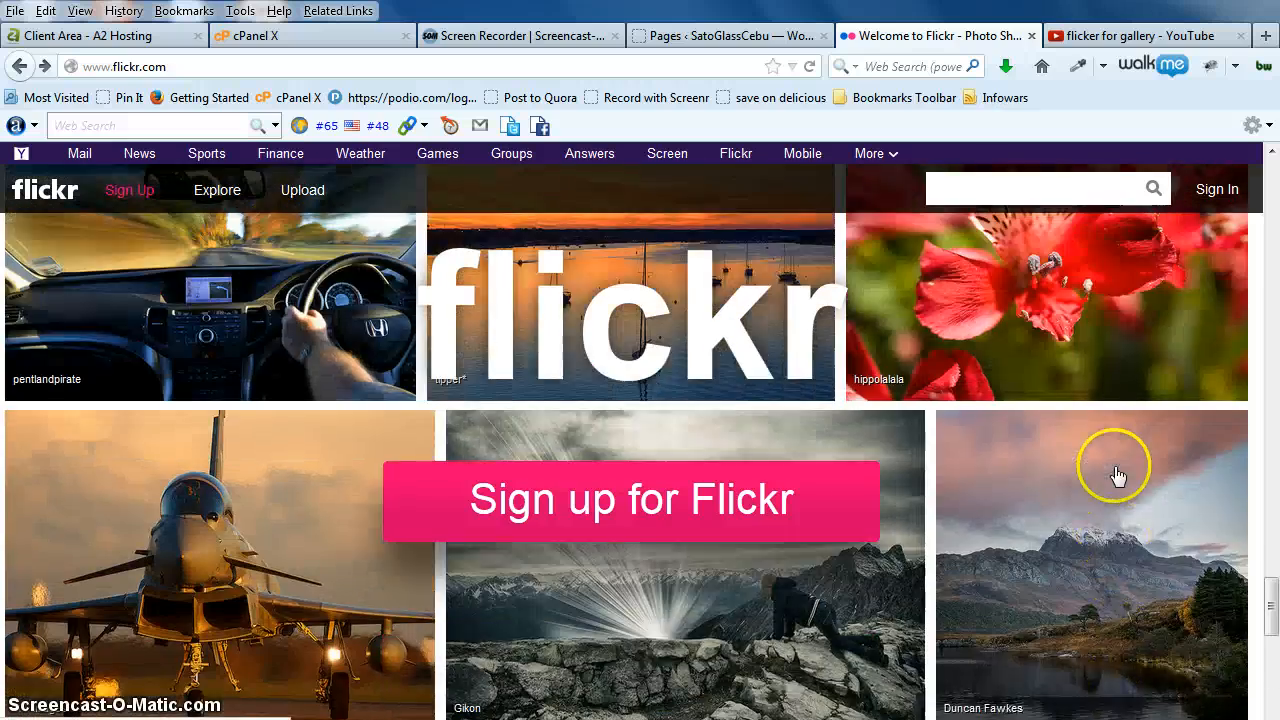
scroll("down", 3)
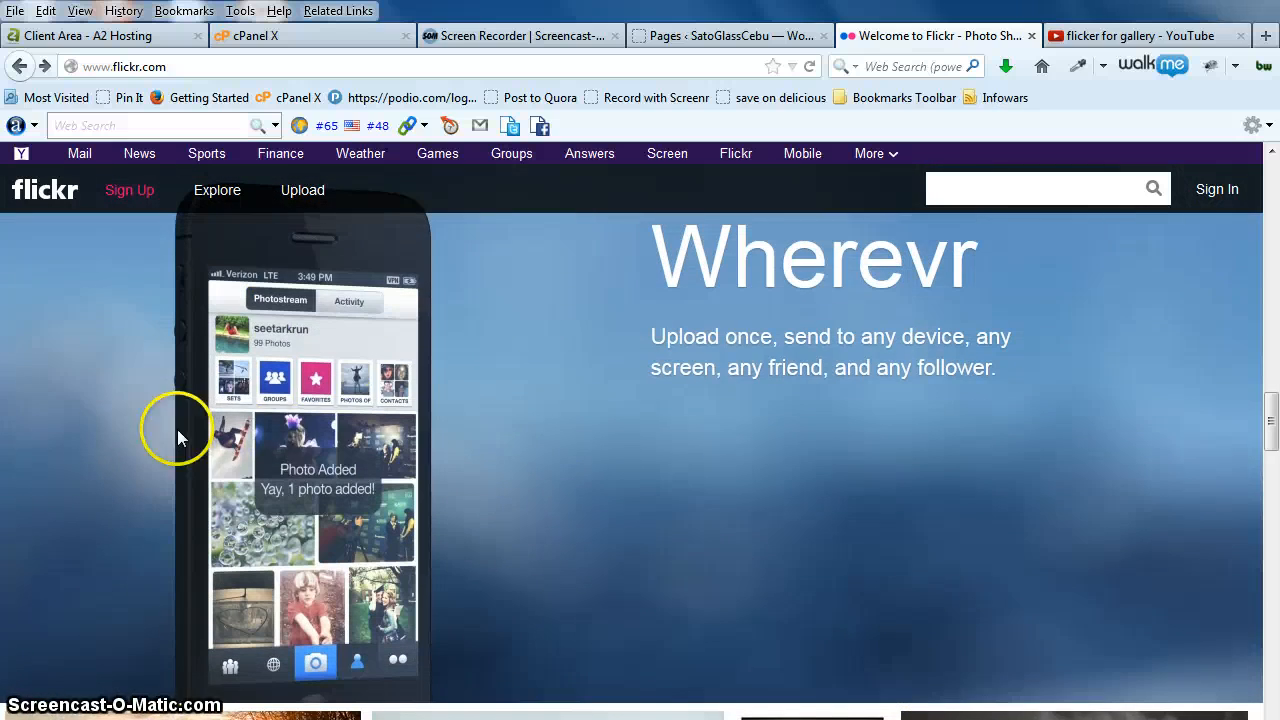
scroll("down", 3)
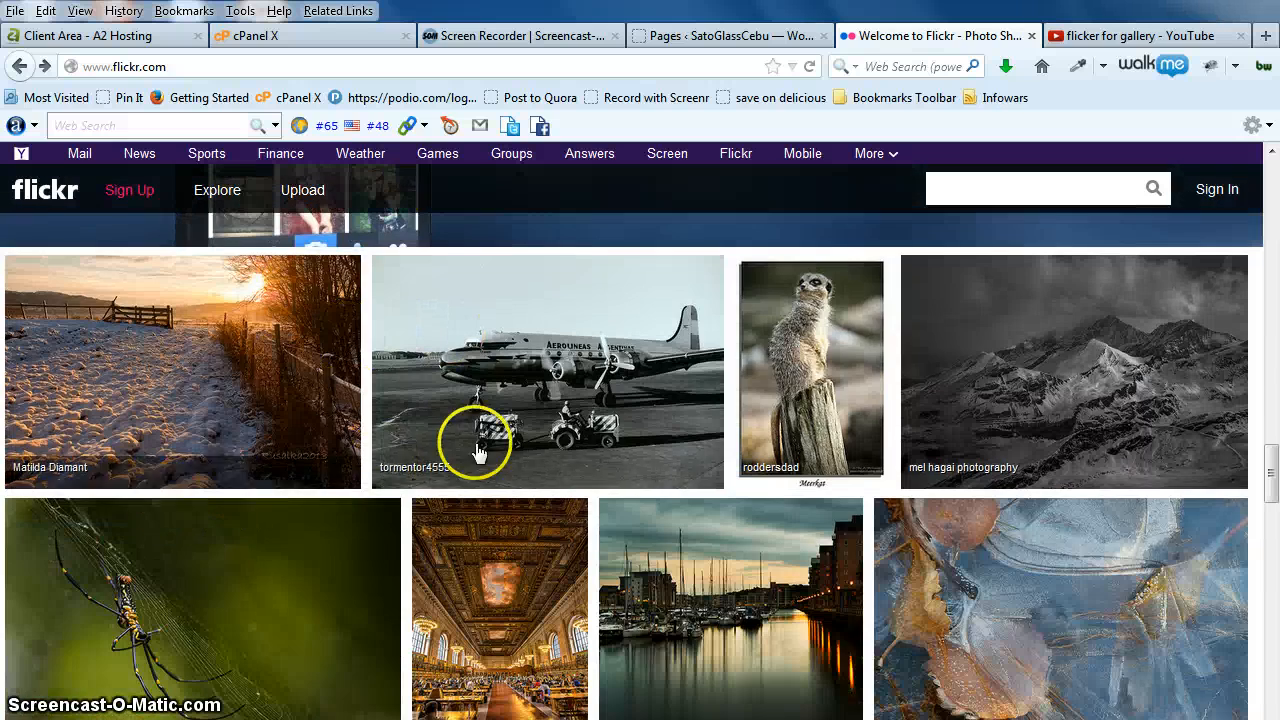
scroll("down", 3)
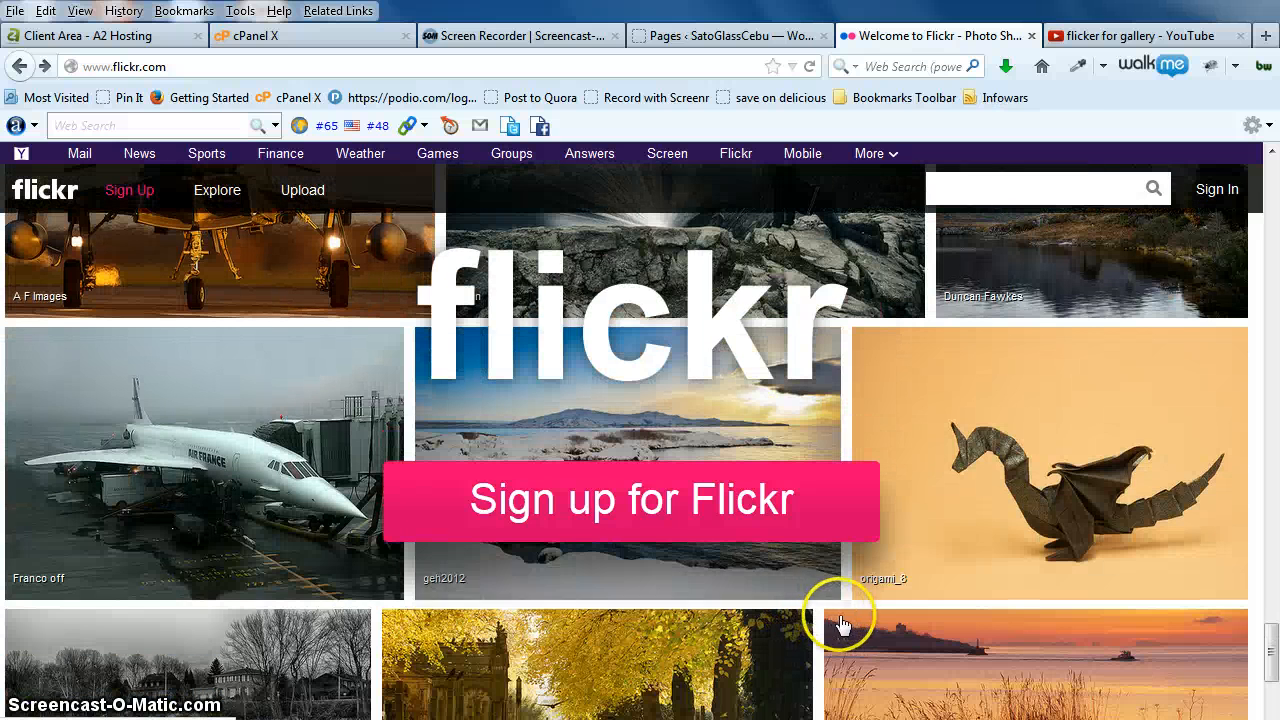
- Go to Yahoo sign-in for a Flickr account and focus the Password box
left_click(628, 500)
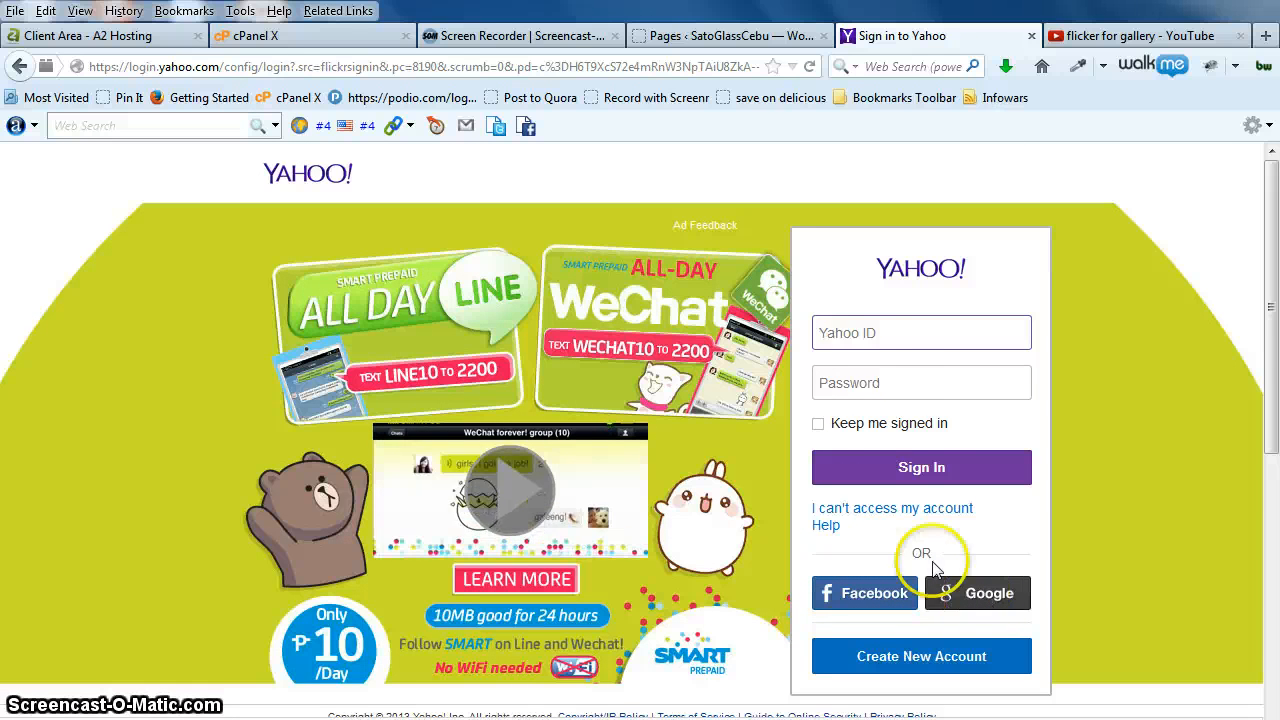
left_click(920, 382)
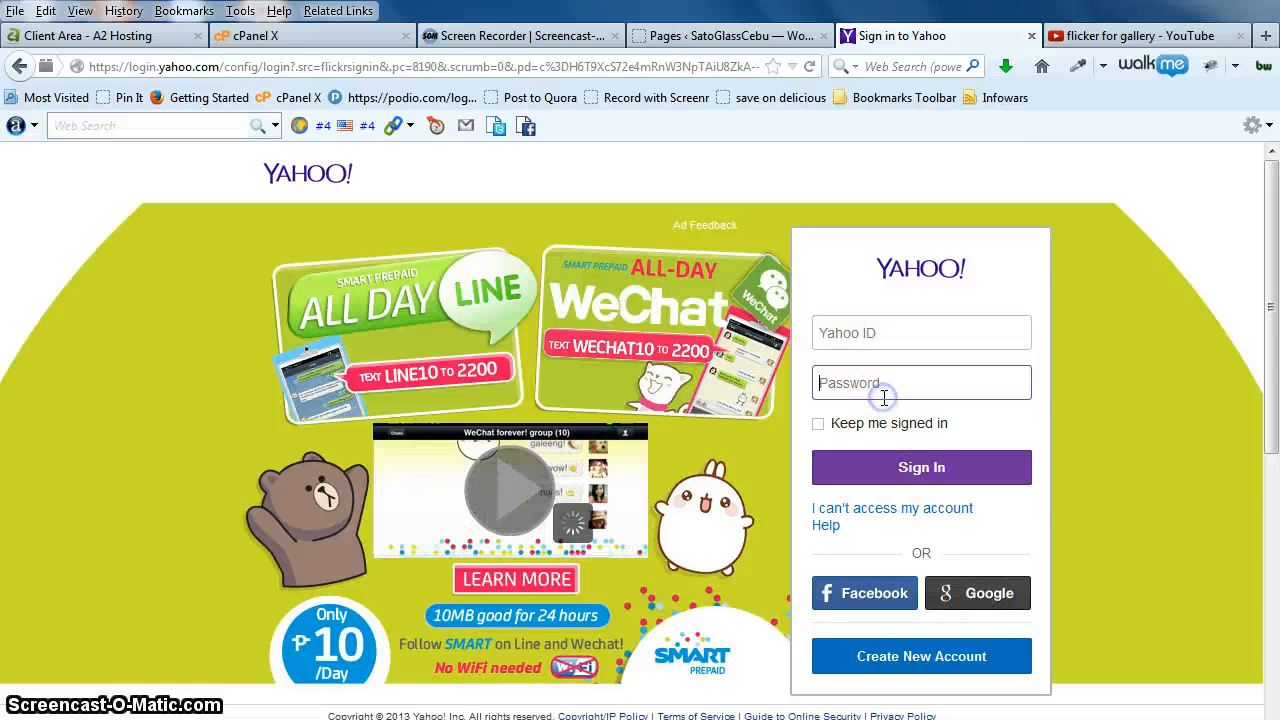
scroll("down", 3)
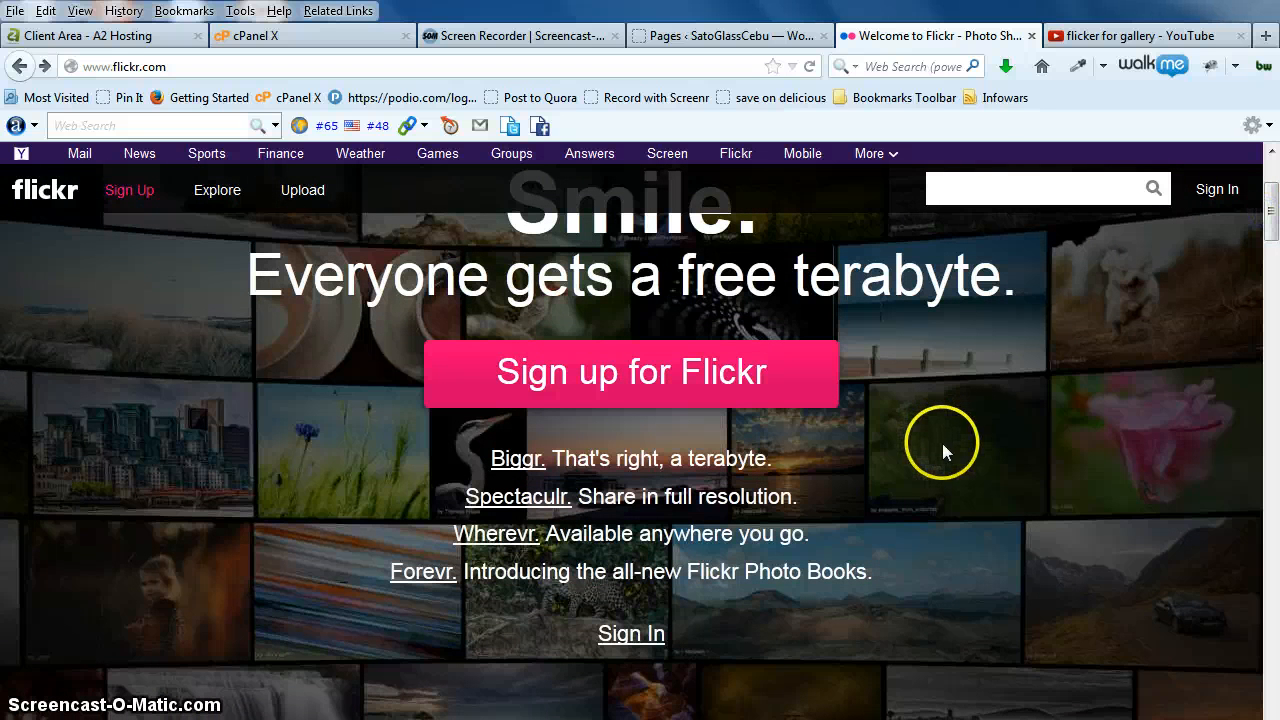
mouse_move(948, 460)
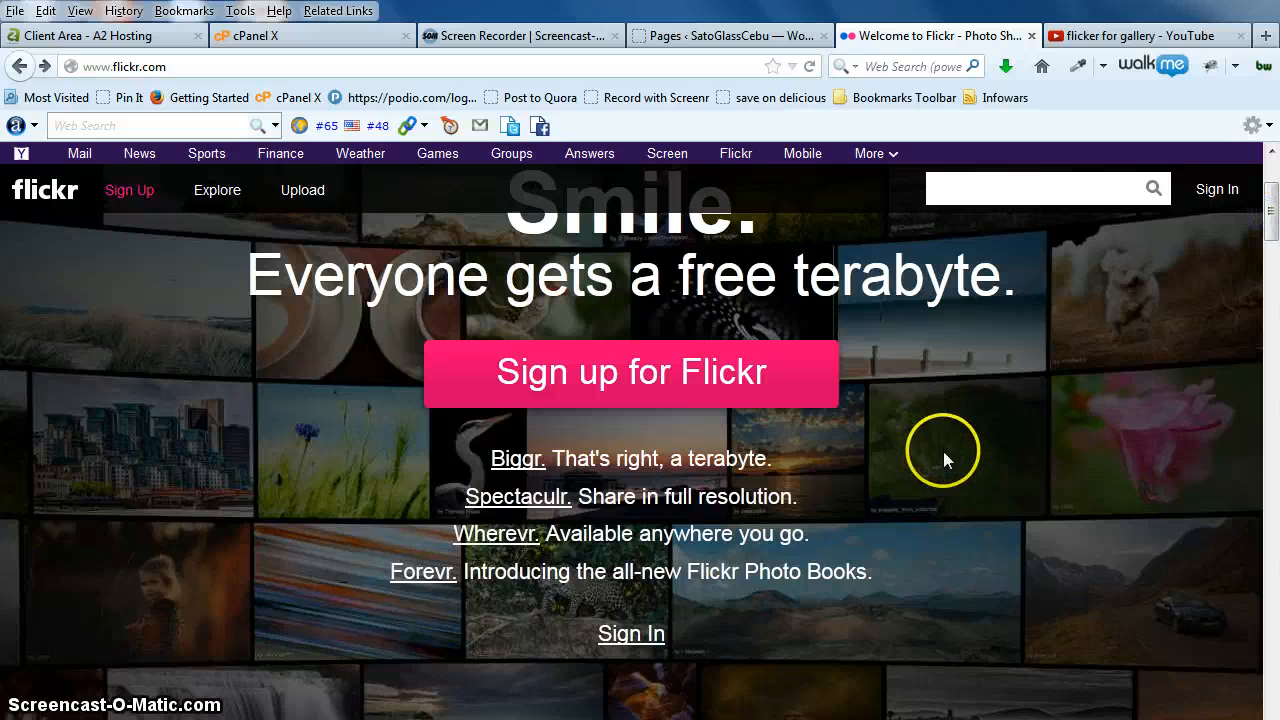
mouse_move(970, 458)
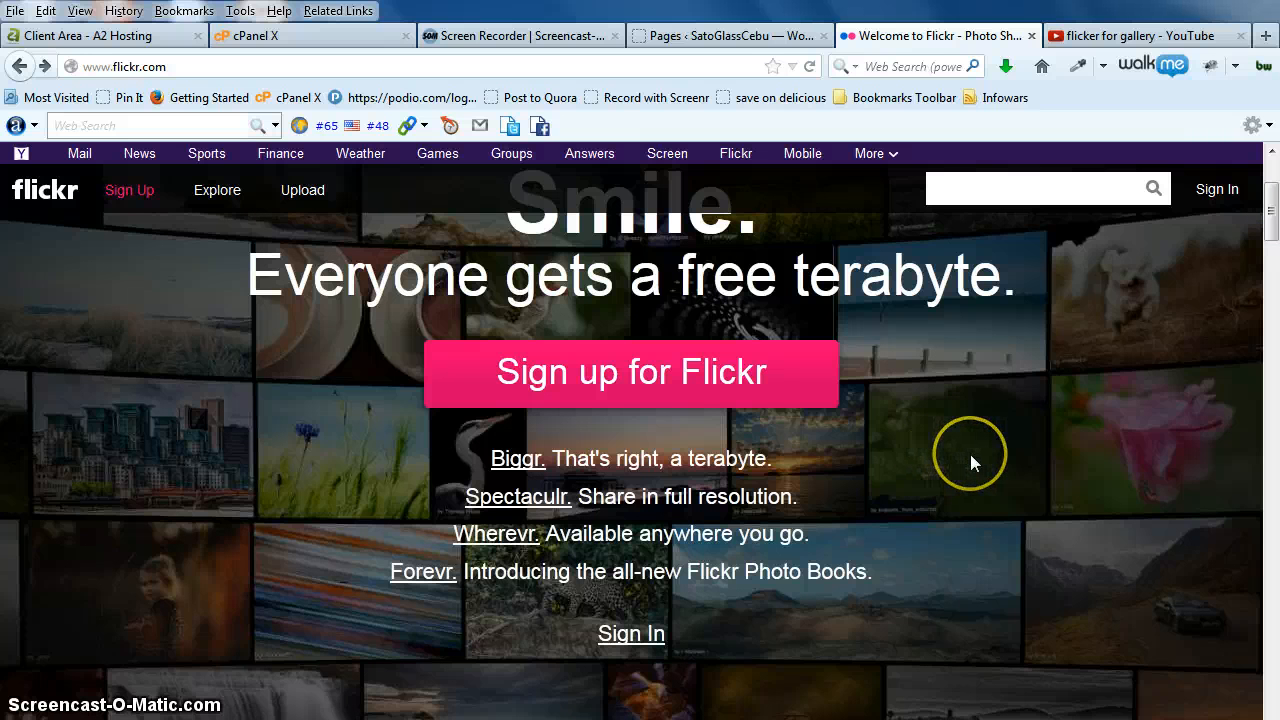